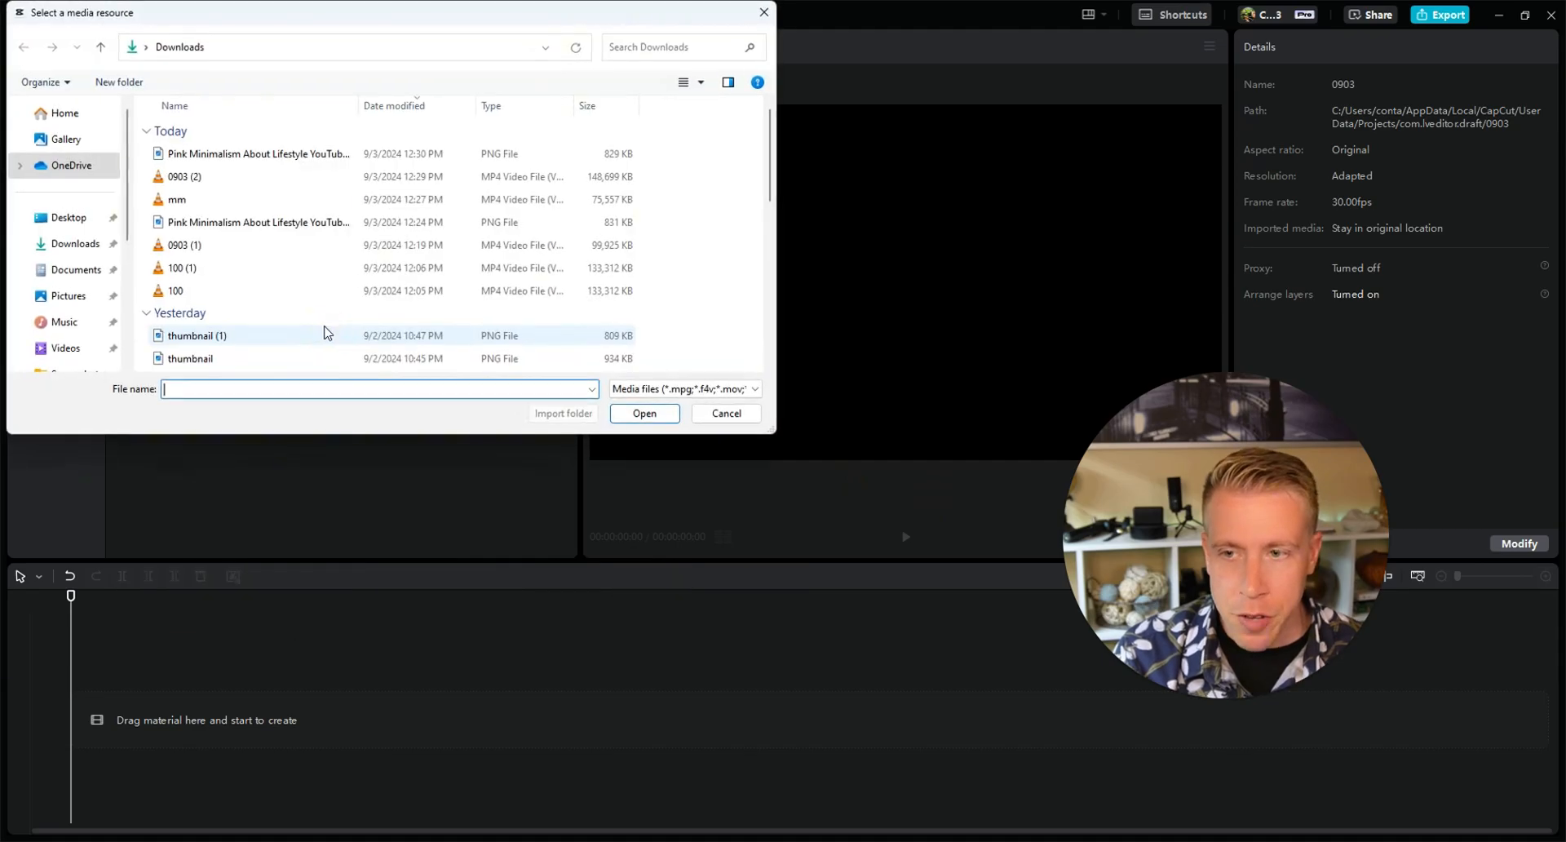
- Import website.mp4 from Downloads and place the 34-second clip on the timeline
click(644, 412)
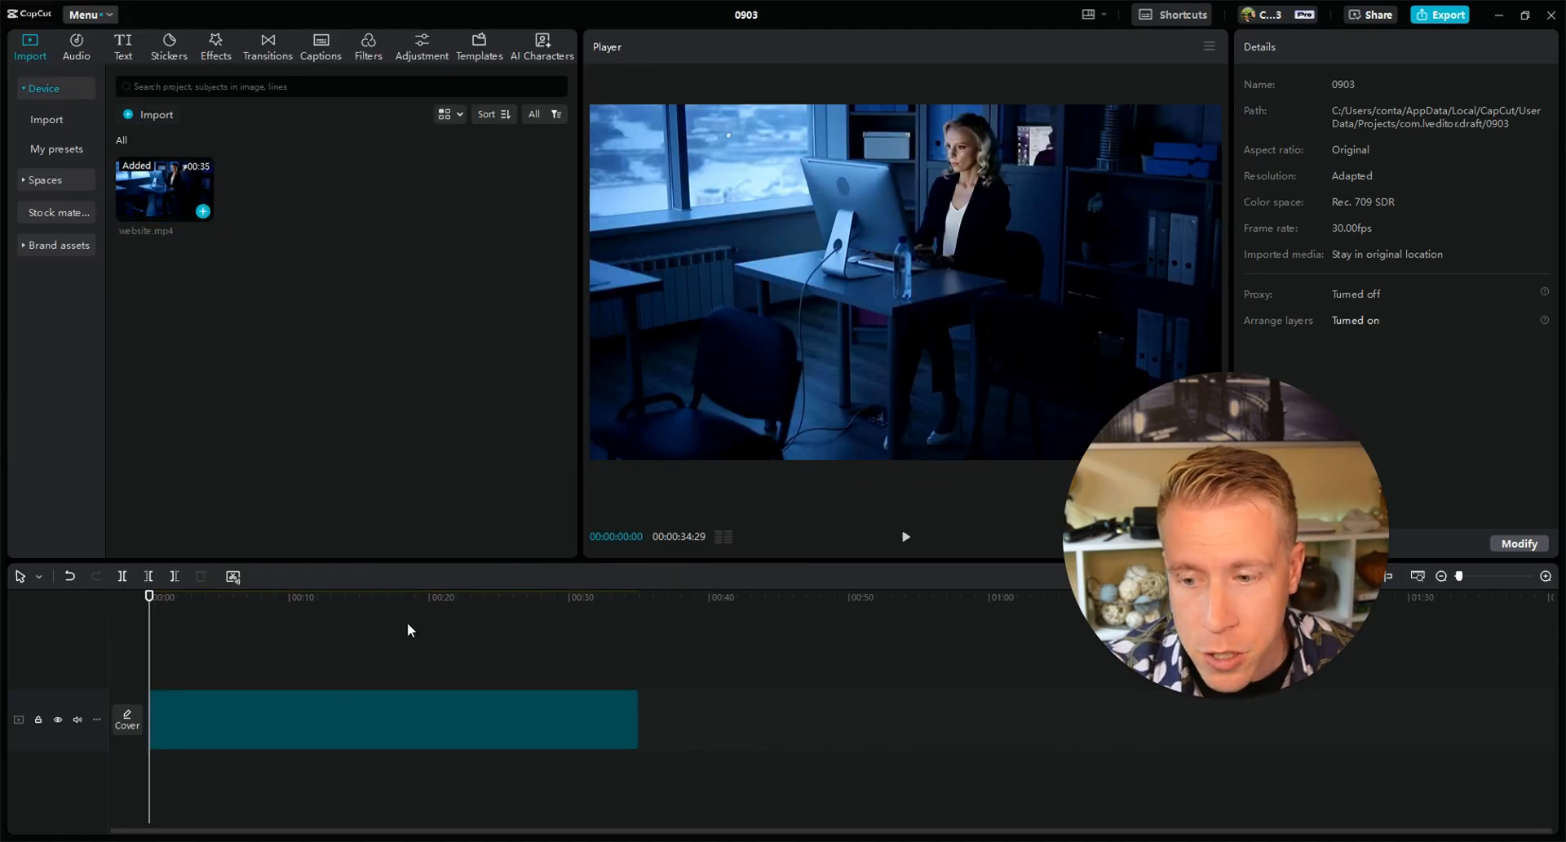
click(389, 719)
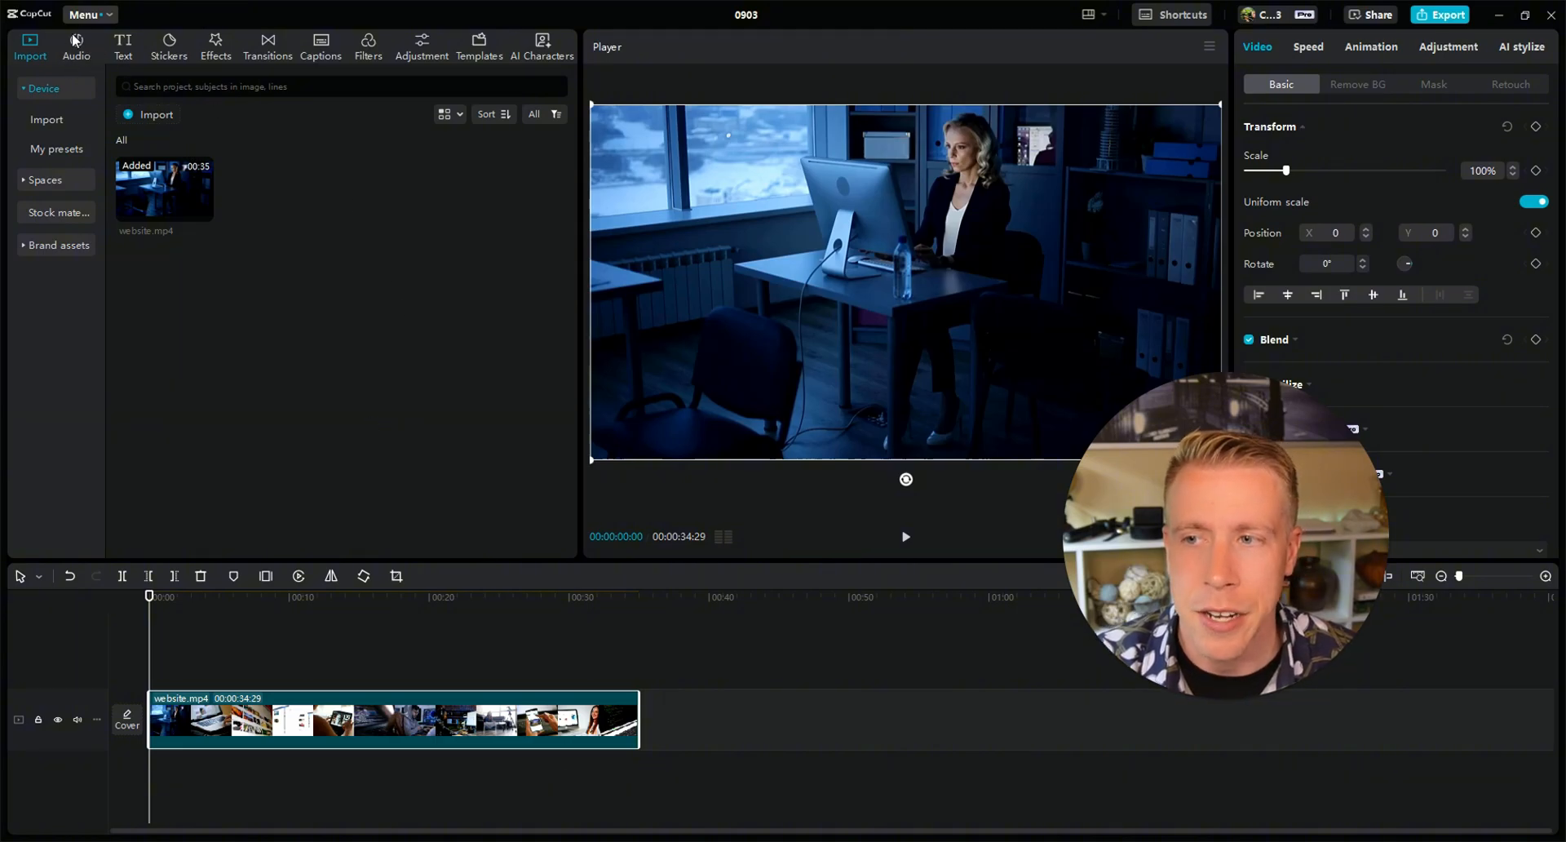
- Browse the Audio music library's Vlog category and preview the Quiet Echoes track
click(77, 46)
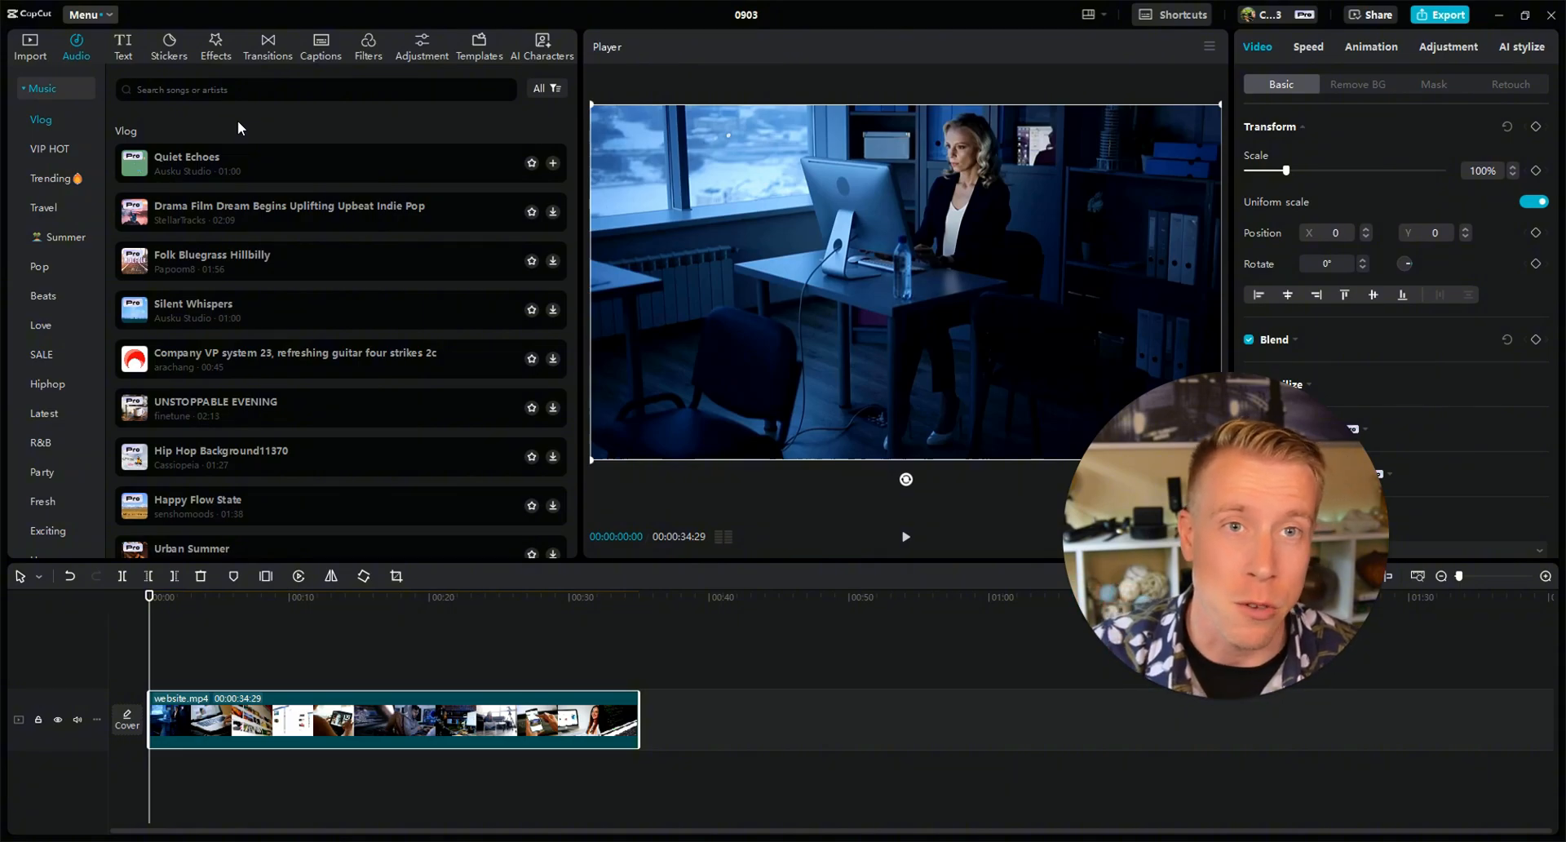
click(553, 161)
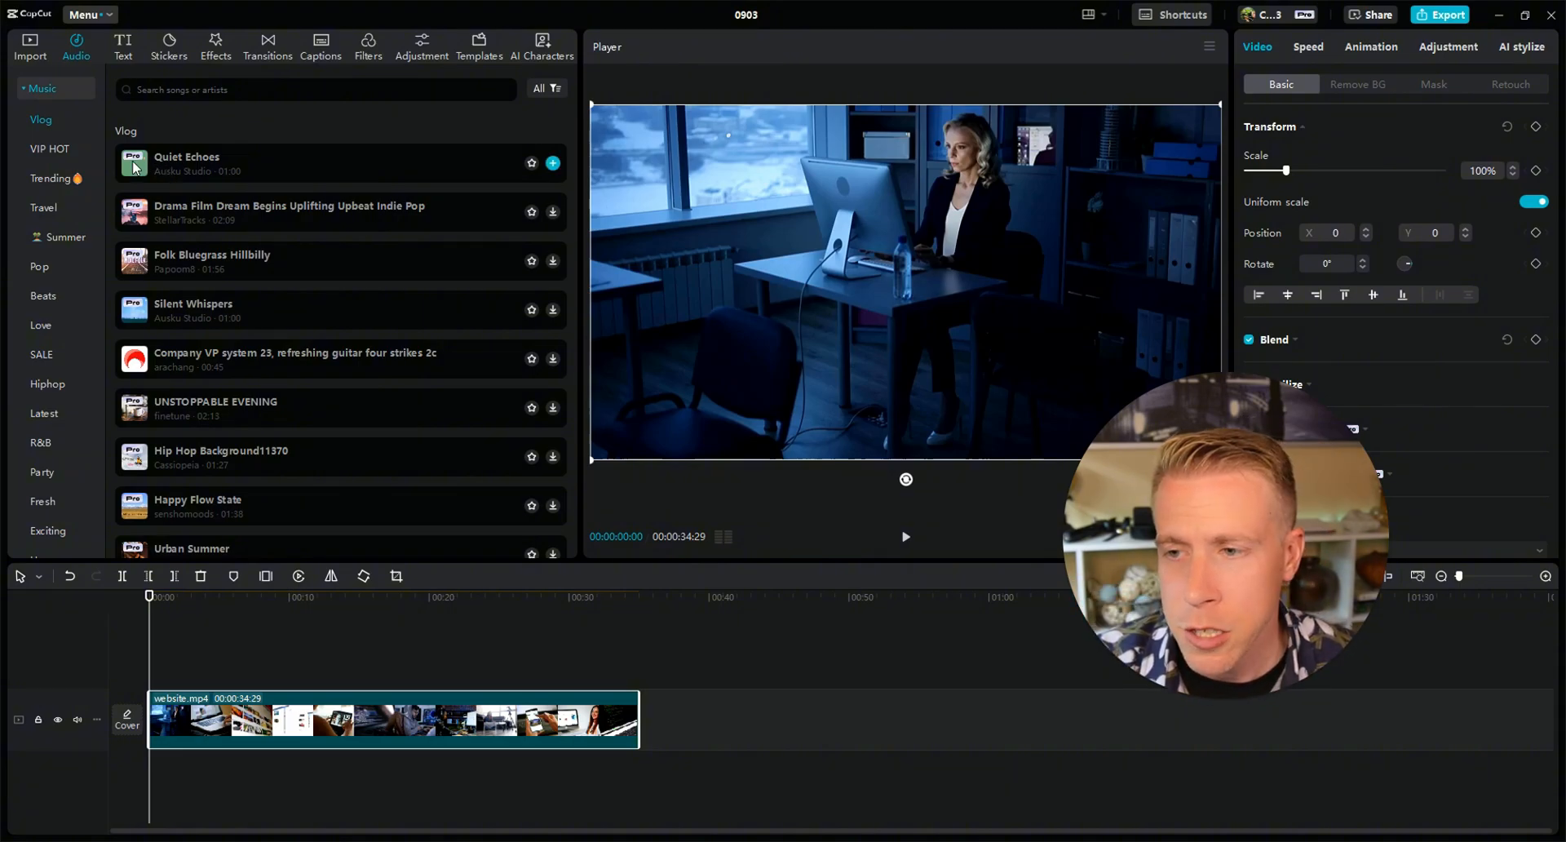
click(186, 164)
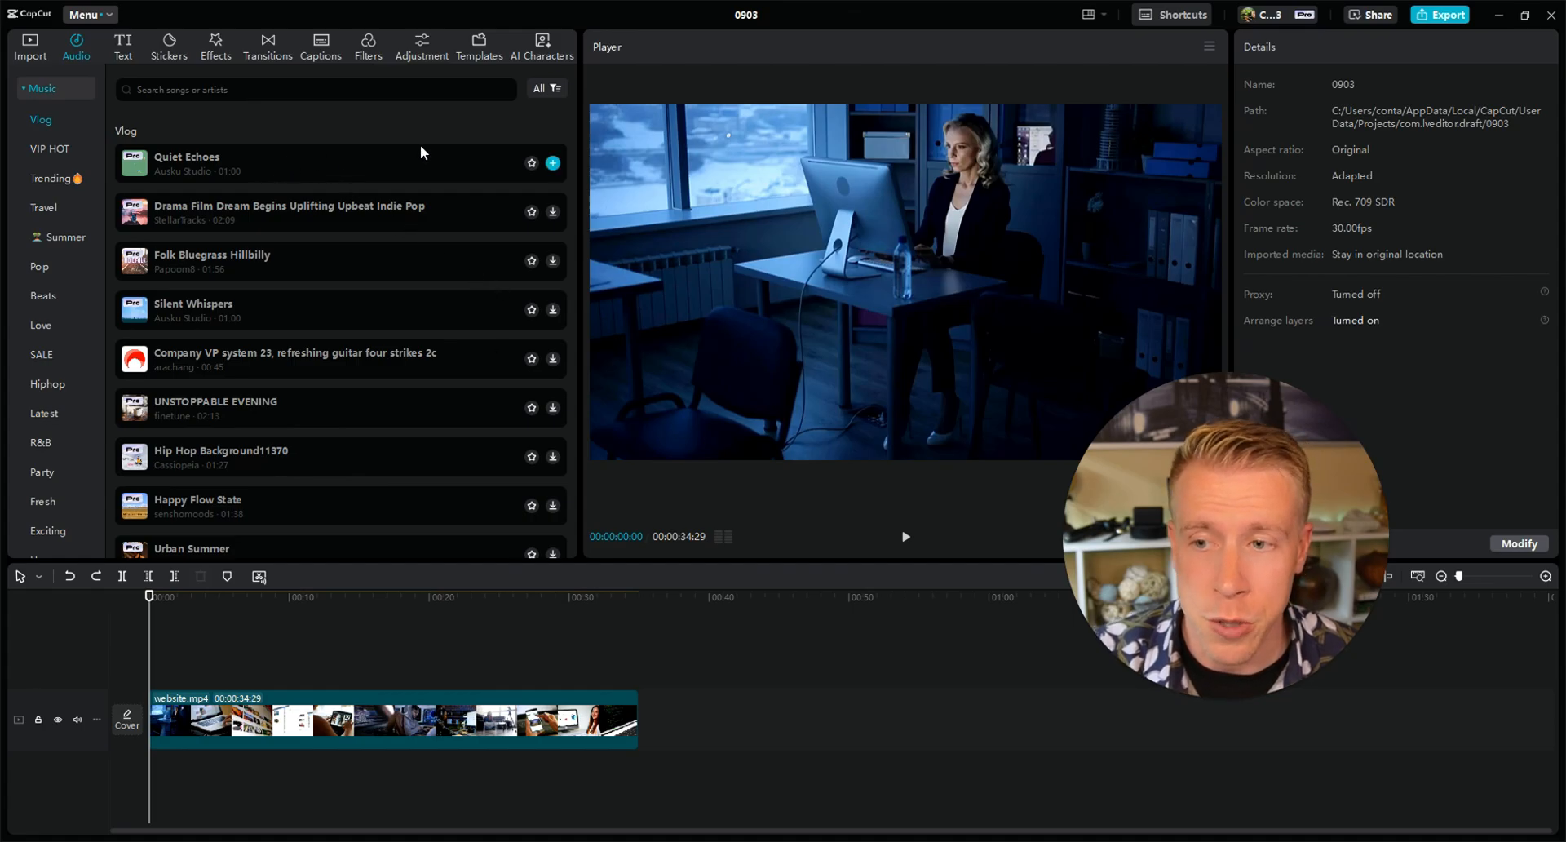
click(553, 164)
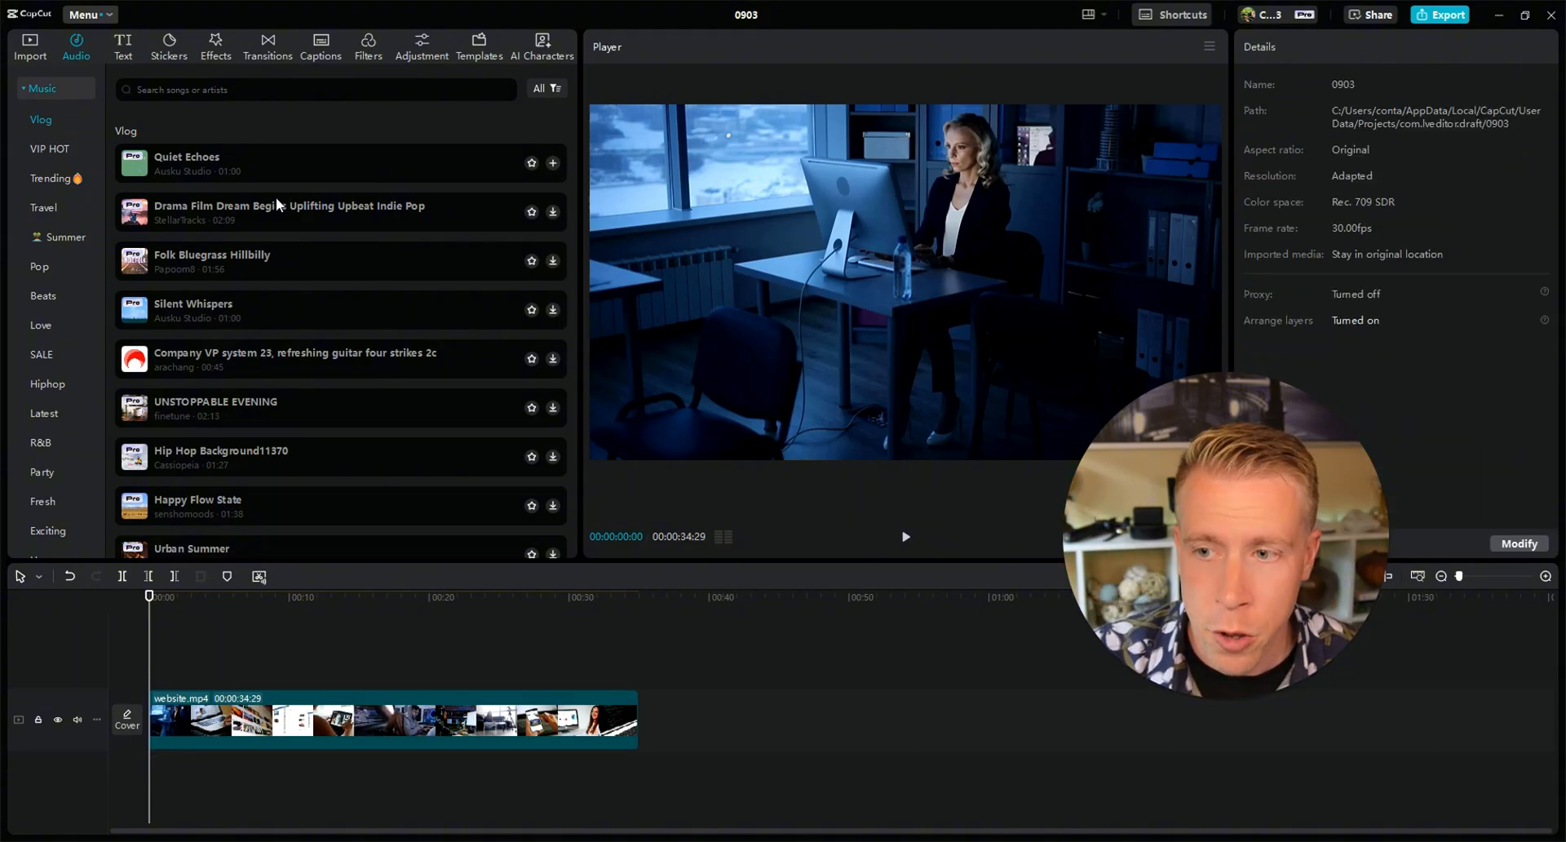
- Import Dub Gun - TrackTribe.mp3 into the project media and onto an audio track
click(30, 46)
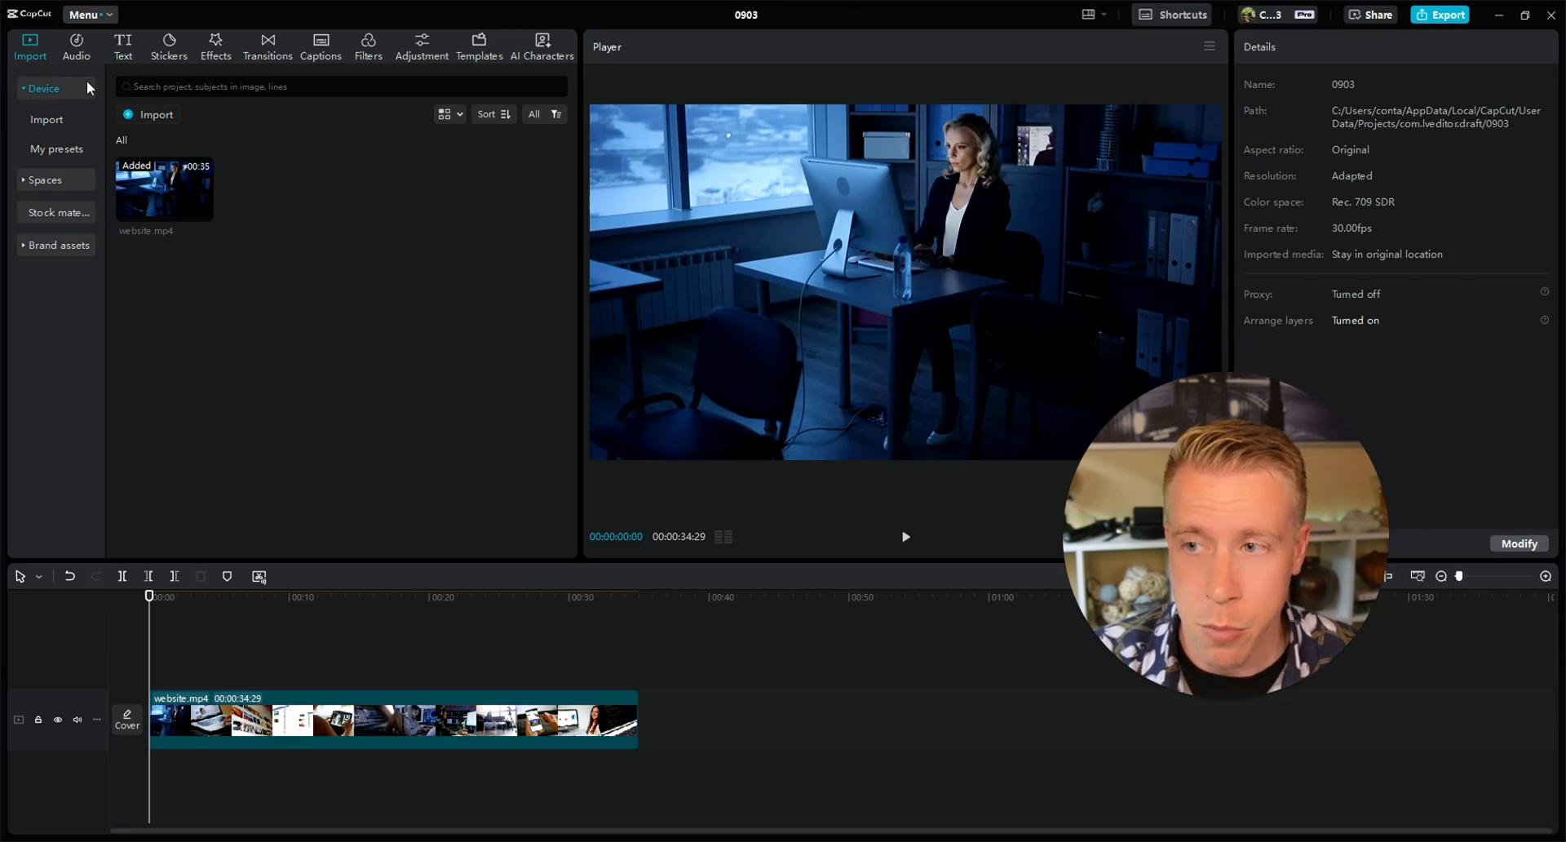
click(46, 119)
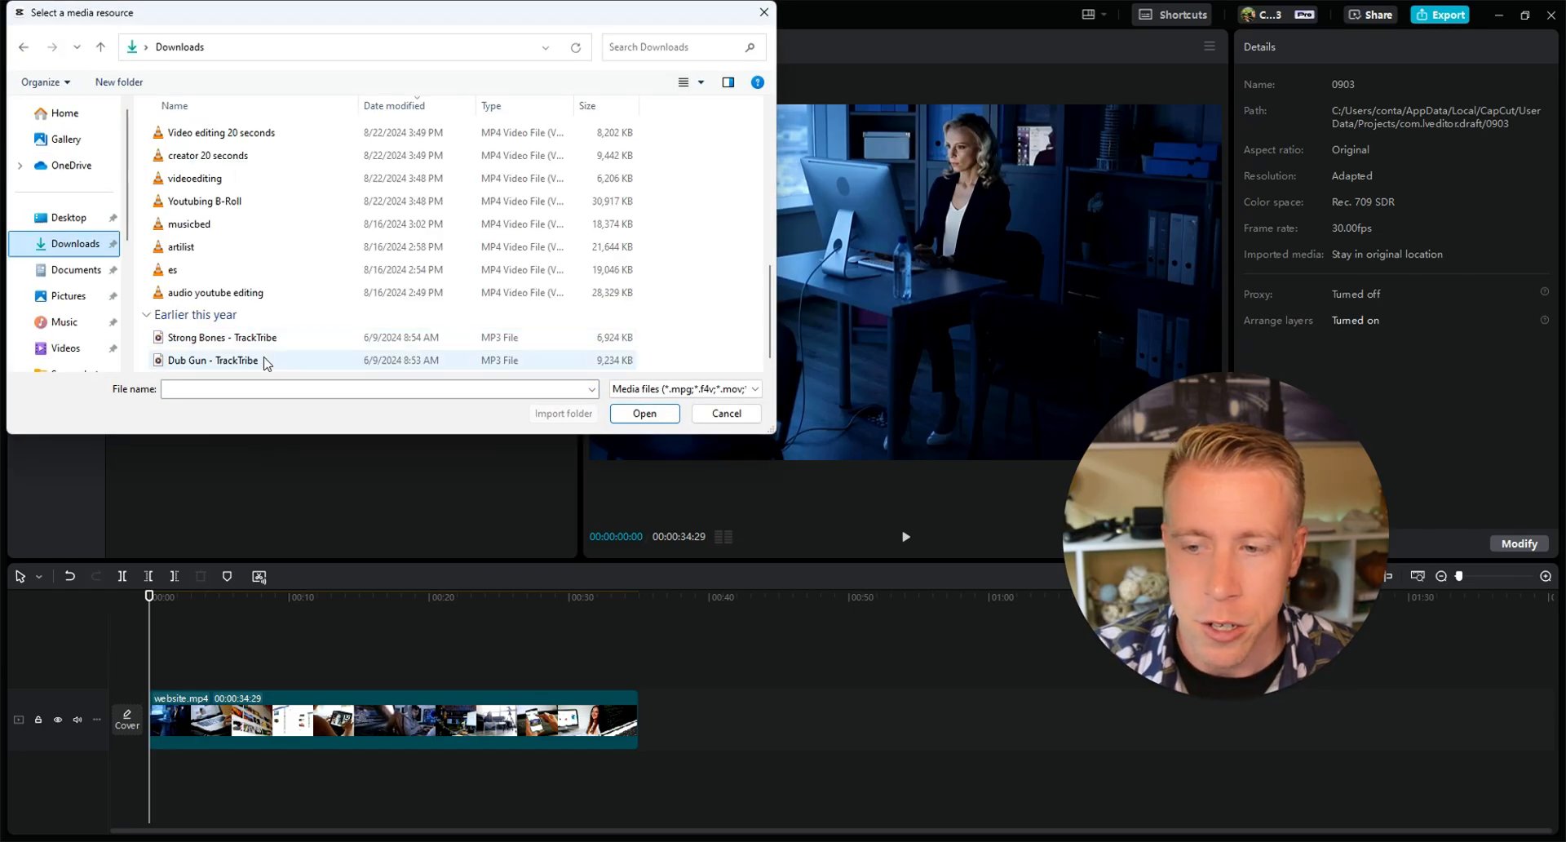
click(645, 412)
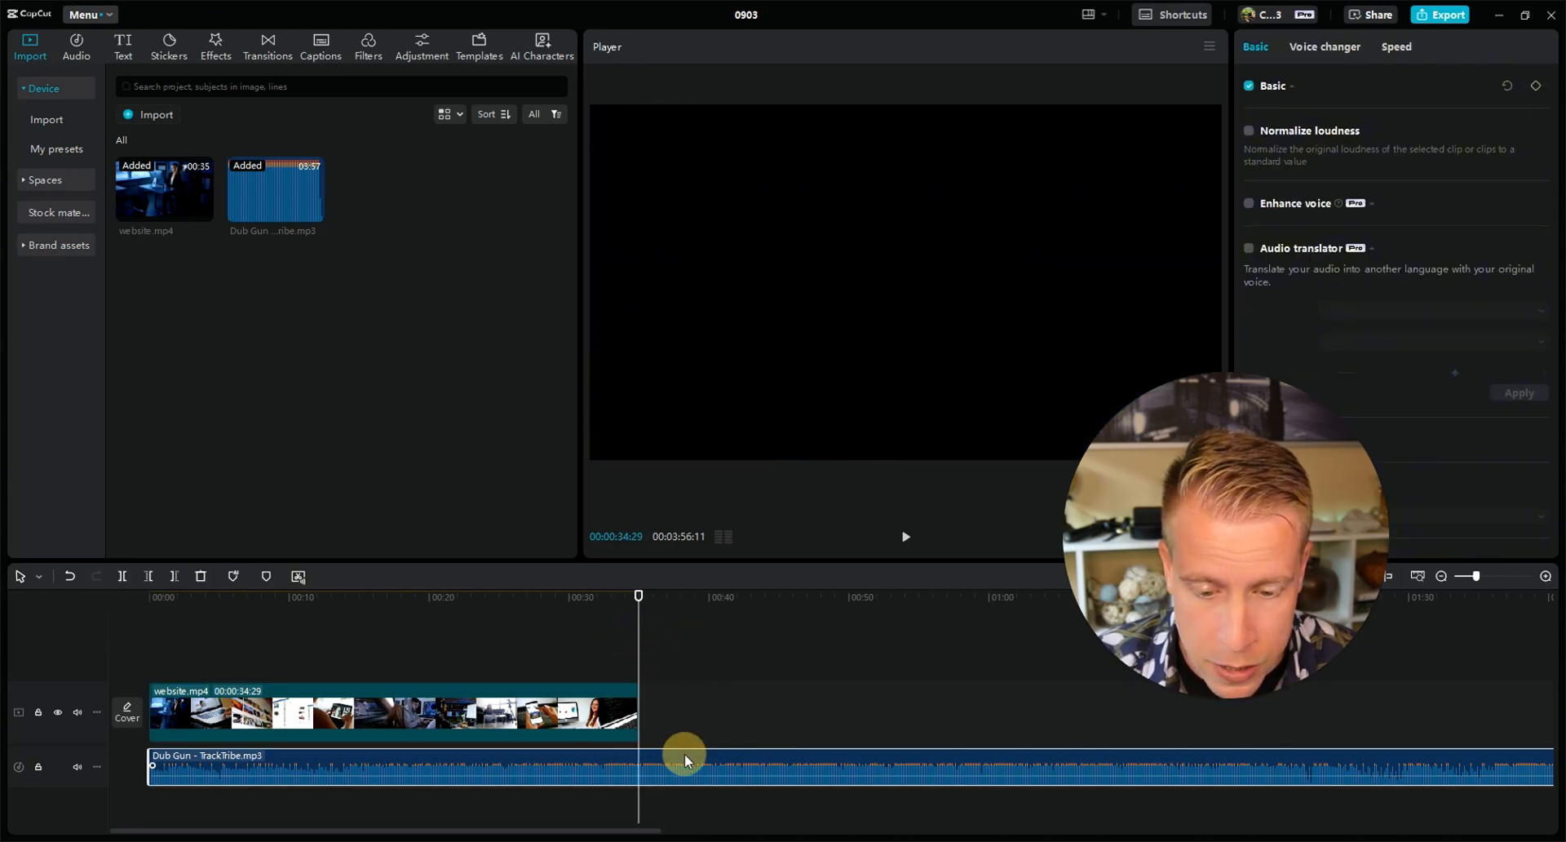
- Trim the music to end with the 34-second video and show its Basic volume/fade settings
click(684, 766)
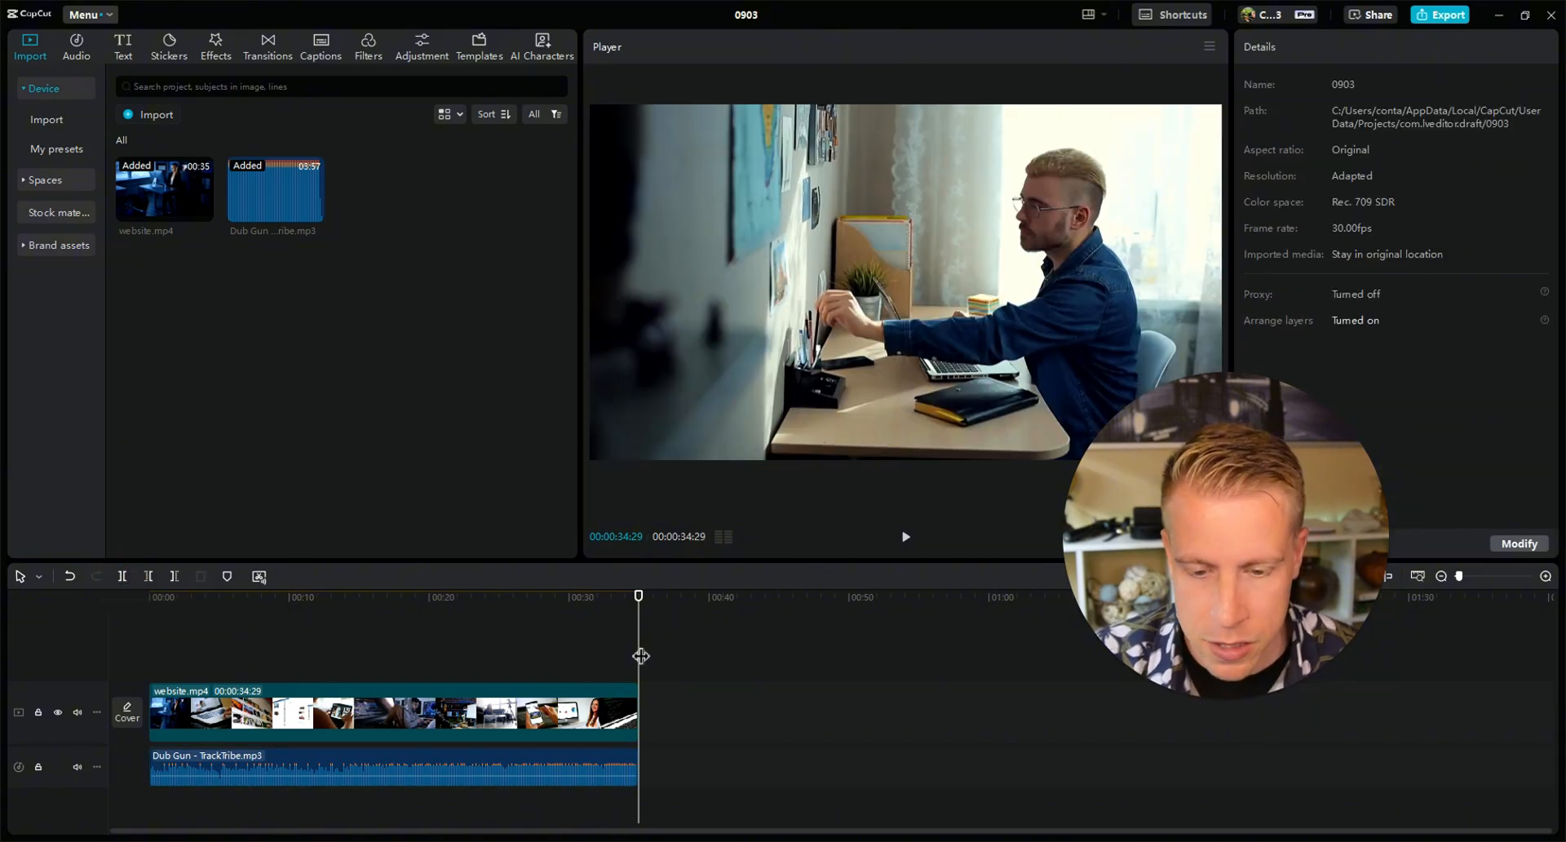
click(349, 767)
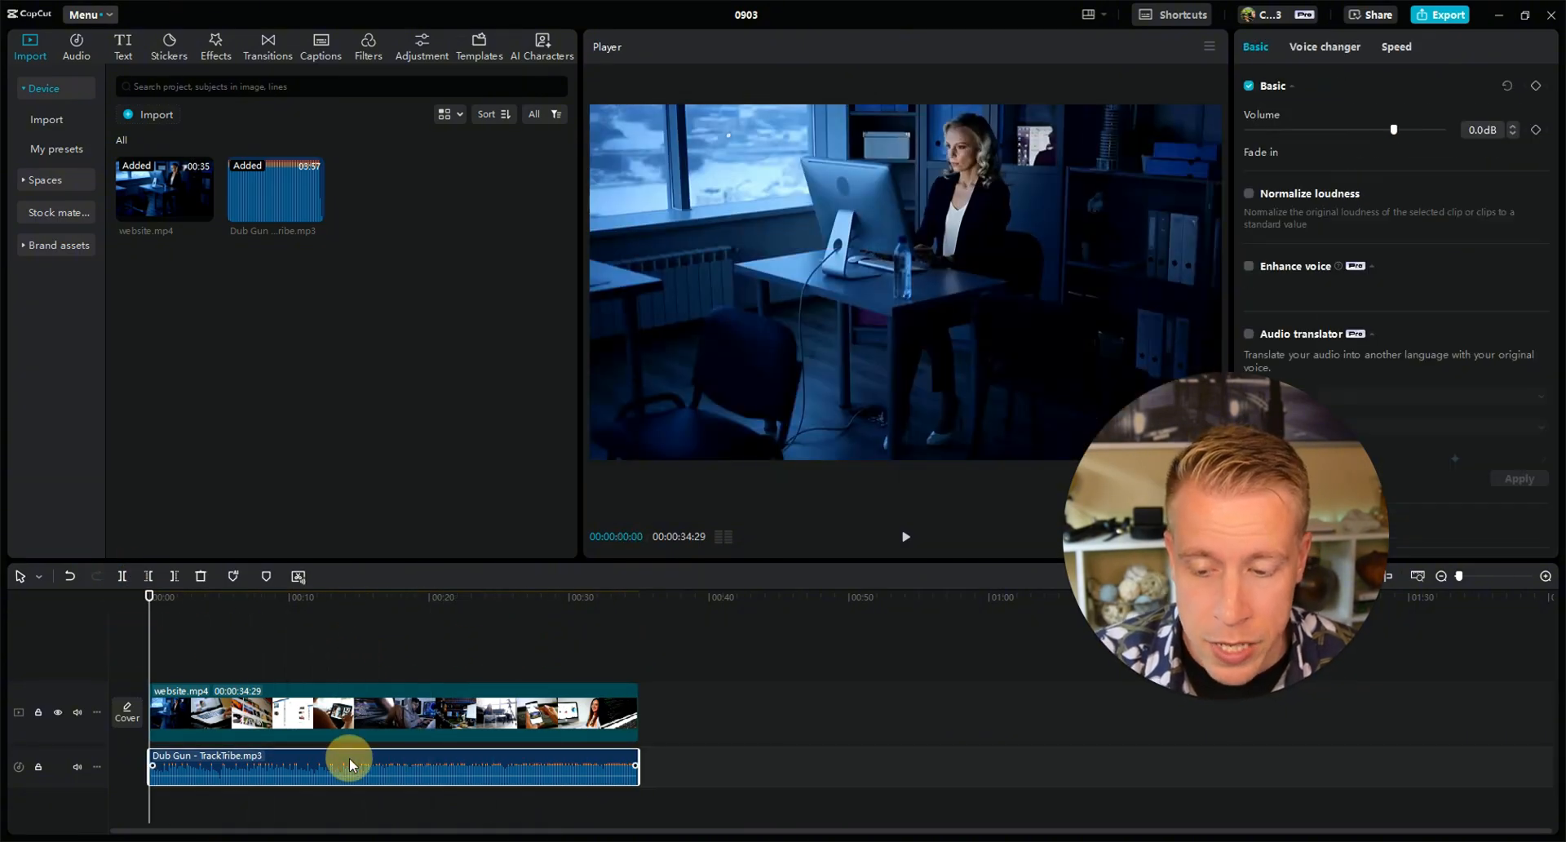
click(1394, 136)
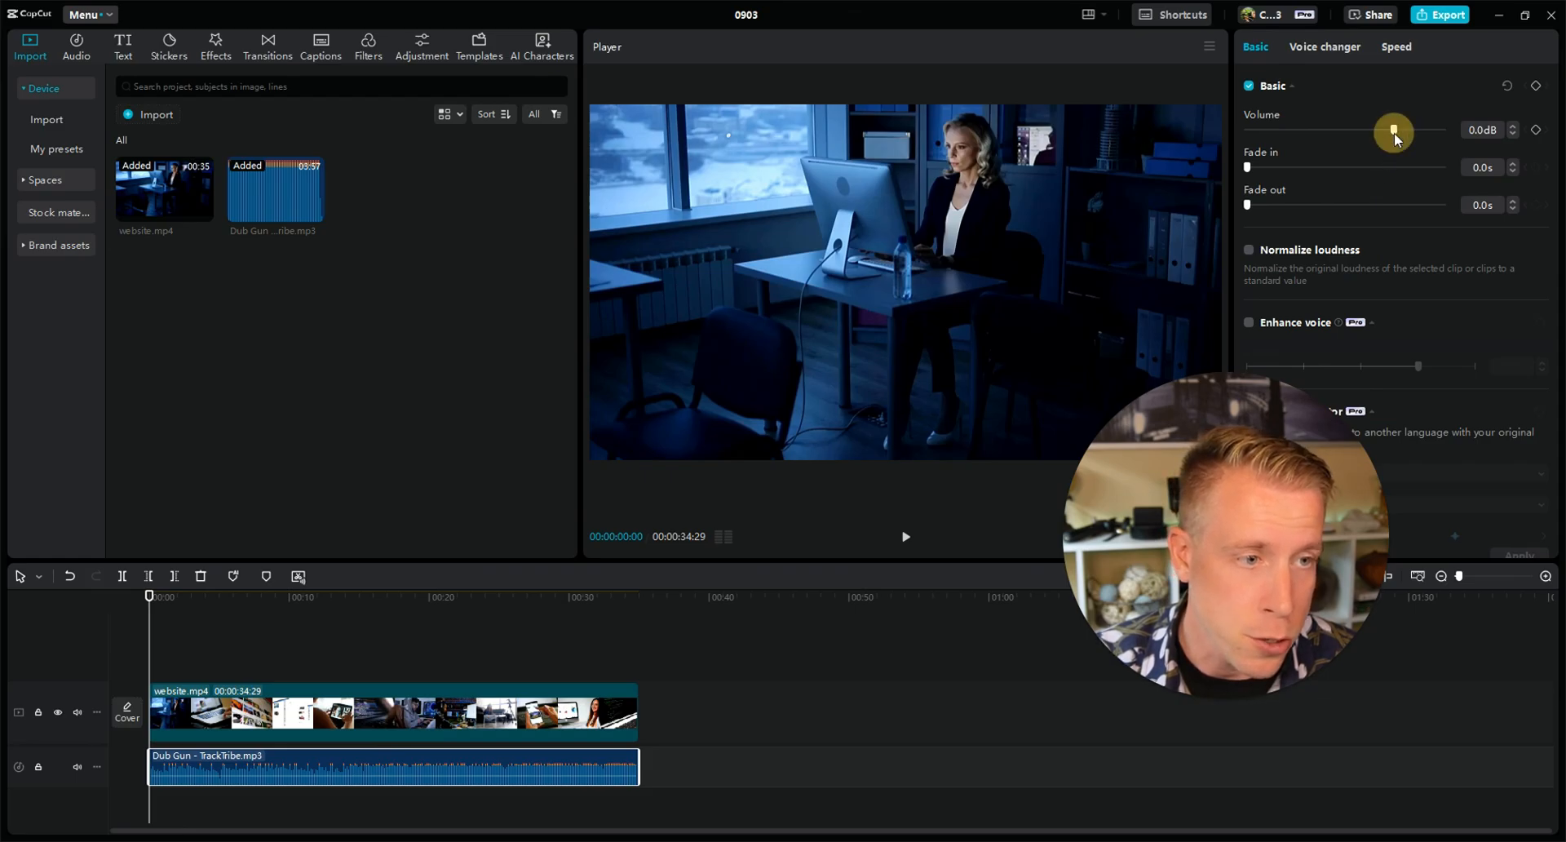